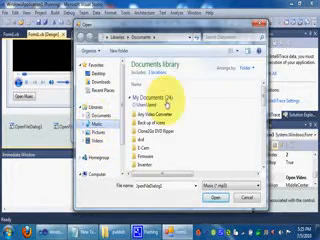
Browse the Music library in the running player's Open dialog to find a song
{"action": "left_click", "coordinate": [84, 119]}
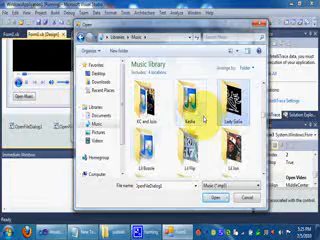
{"action": "scroll", "scroll_direction": "down", "scroll_amount": 3}
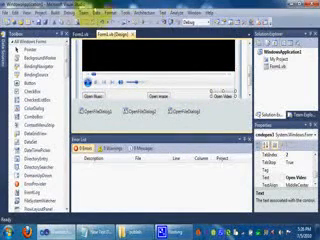
Open the Debug menu to reach Start Debugging (F5)
{"action": "left_click", "coordinate": [108, 18]}
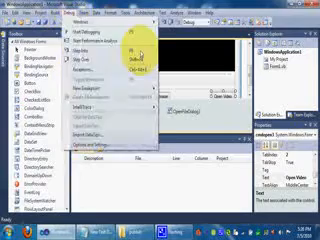